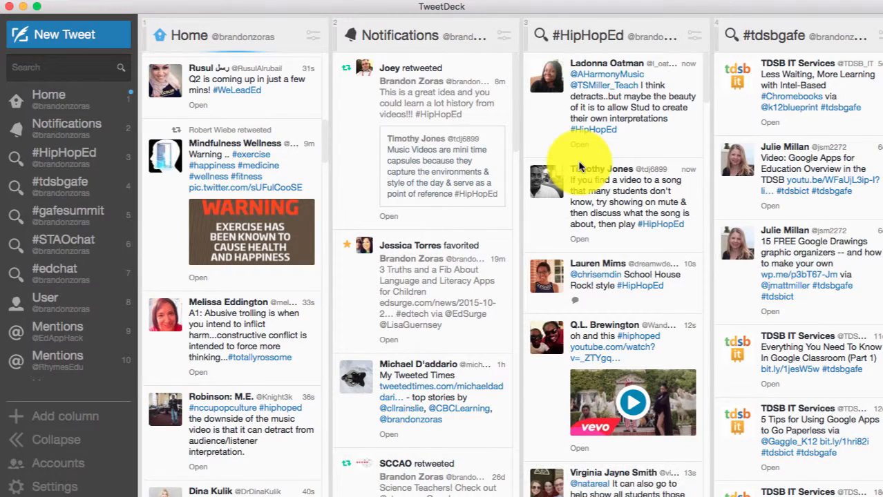
Step: Scroll the #HipHopEd column to Christopher Emdin's hidden-messages tweet and favourite it
scroll("up", 3)
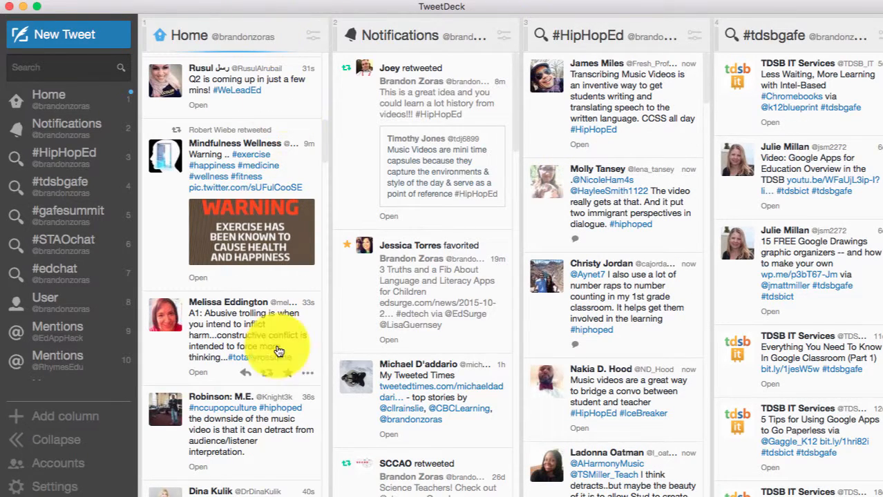
mouse_move(288, 42)
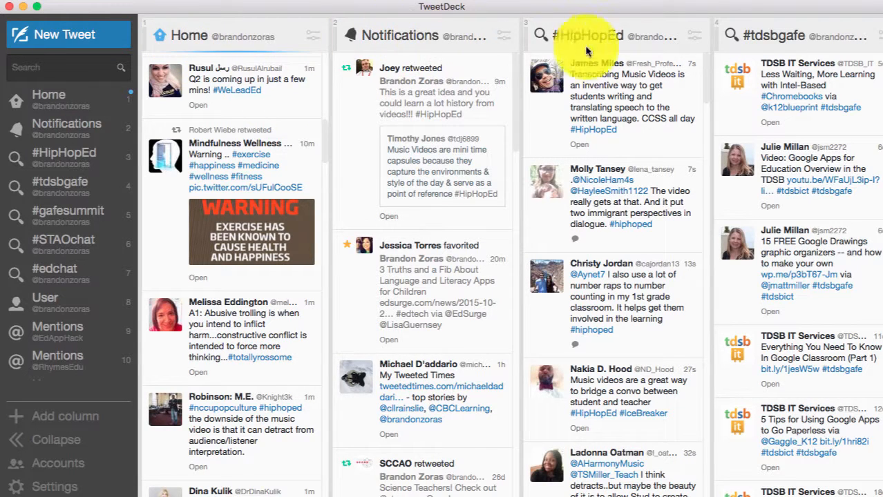
mouse_move(266, 165)
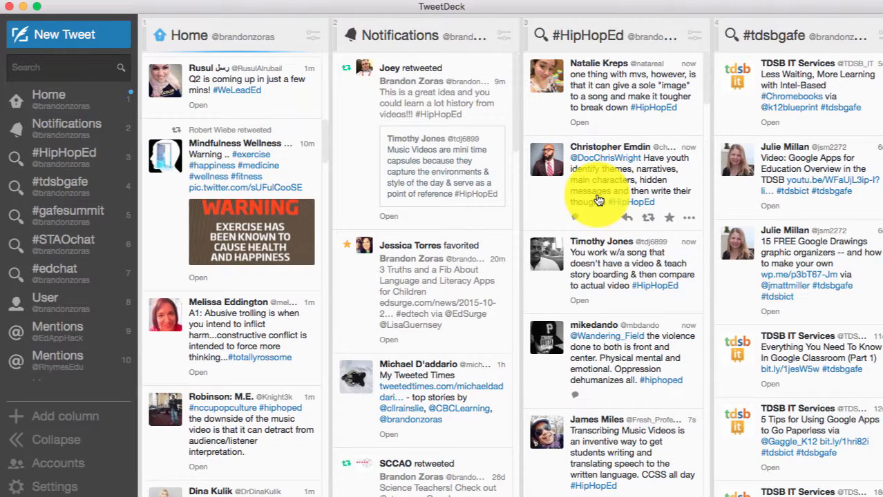
mouse_move(622, 65)
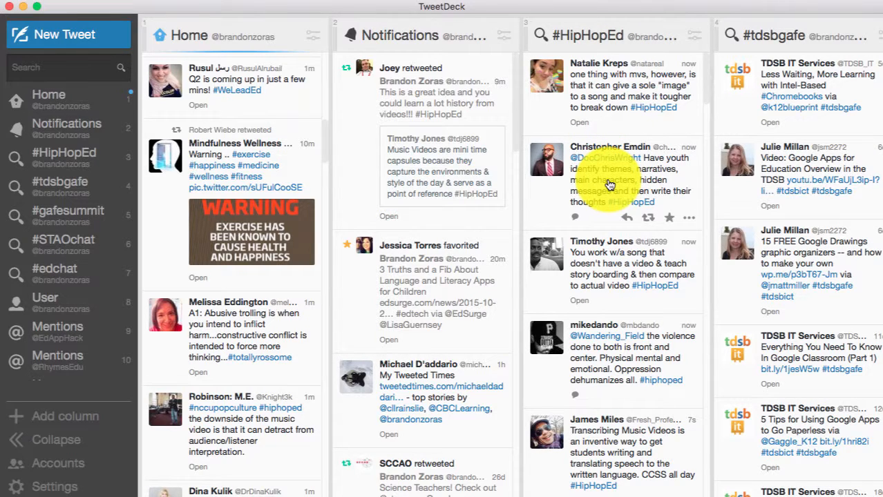
mouse_move(617, 26)
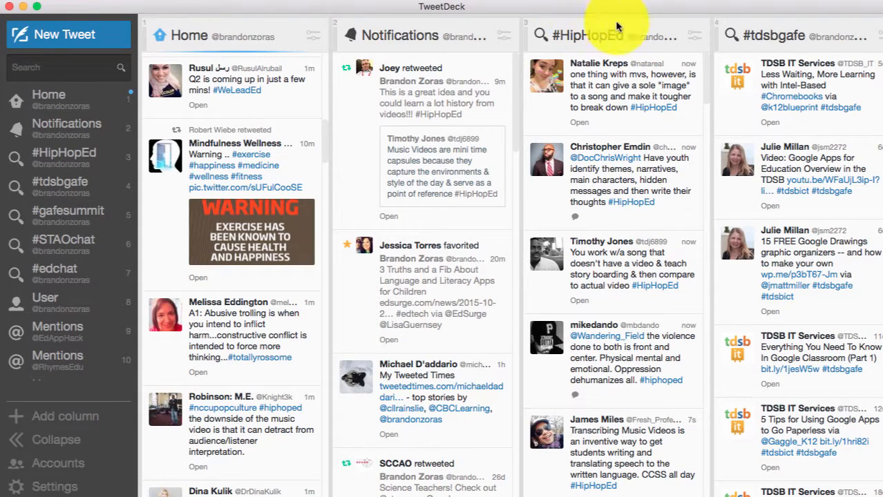
mouse_move(623, 208)
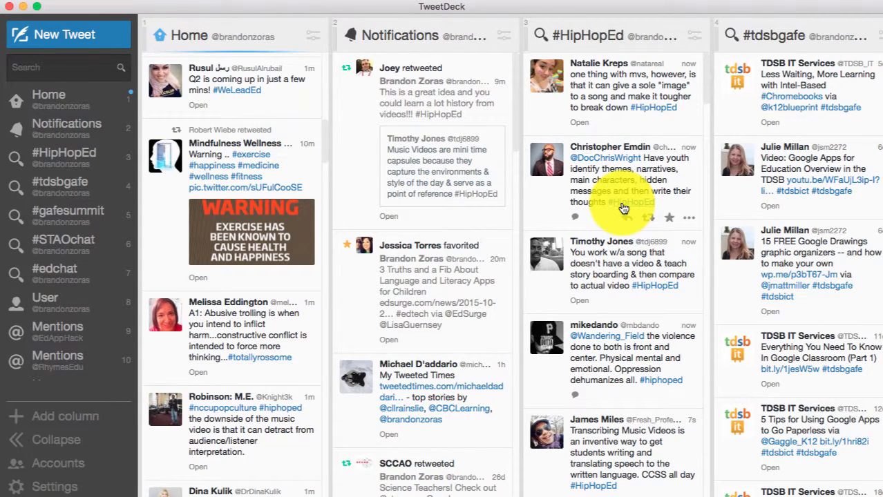
mouse_move(667, 219)
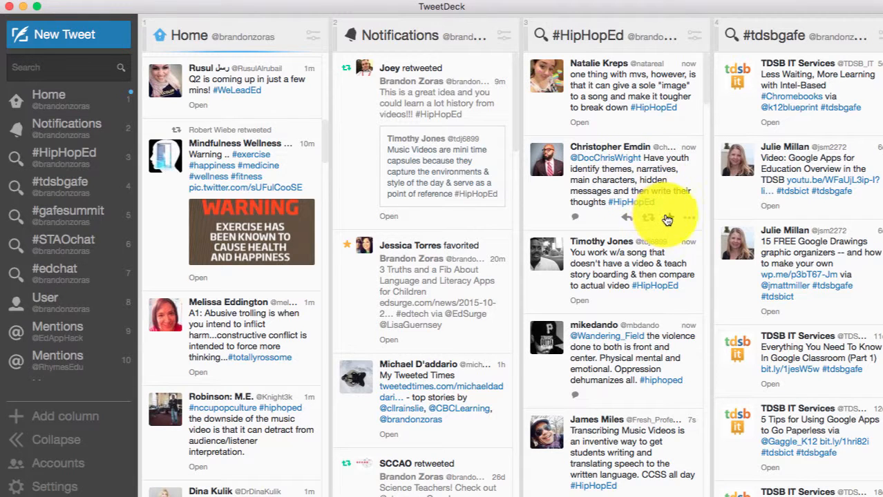
scroll("up", 3)
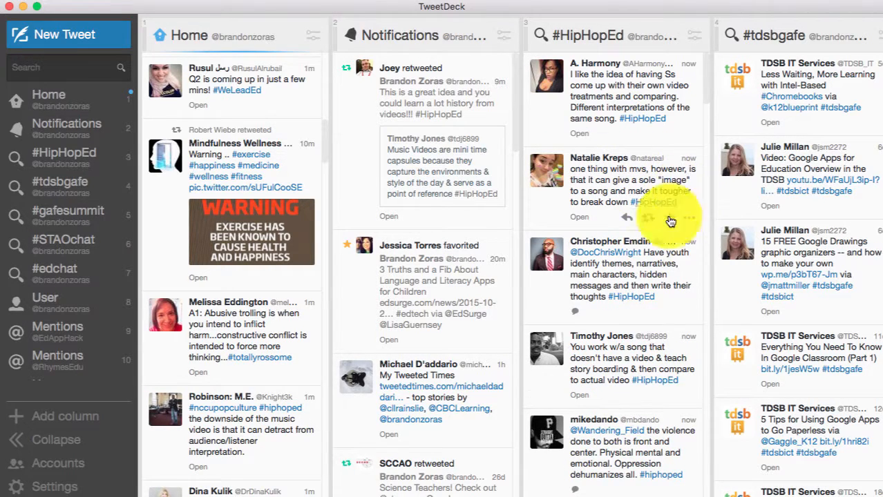
scroll("down", 3)
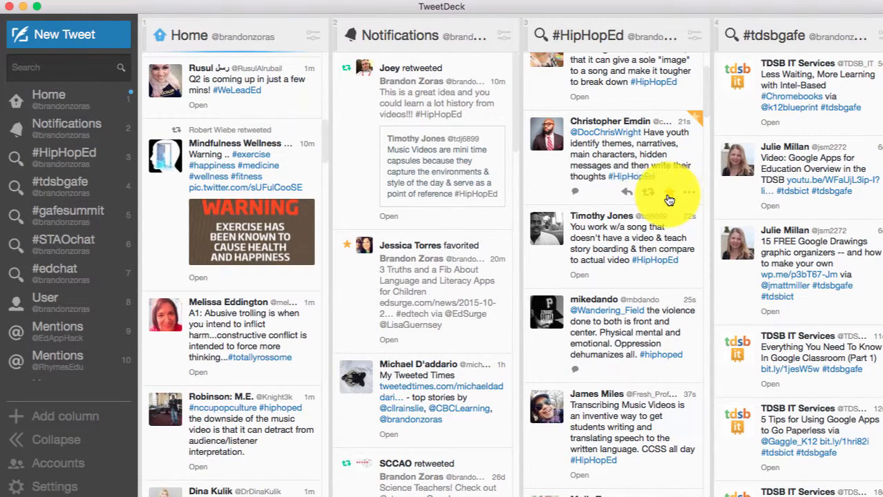
mouse_move(625, 194)
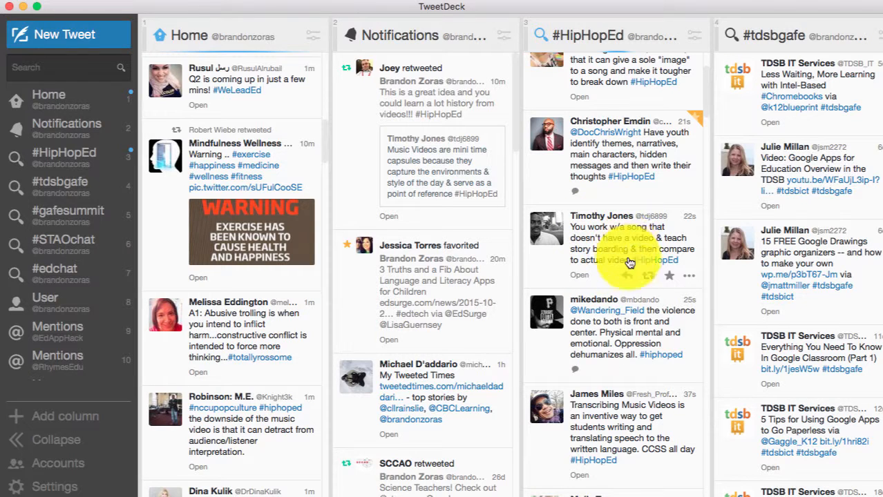
Step: Retweet Timothy Jones's #HipHopEd tweet about teaching storyboarding with song videos
left_click(647, 276)
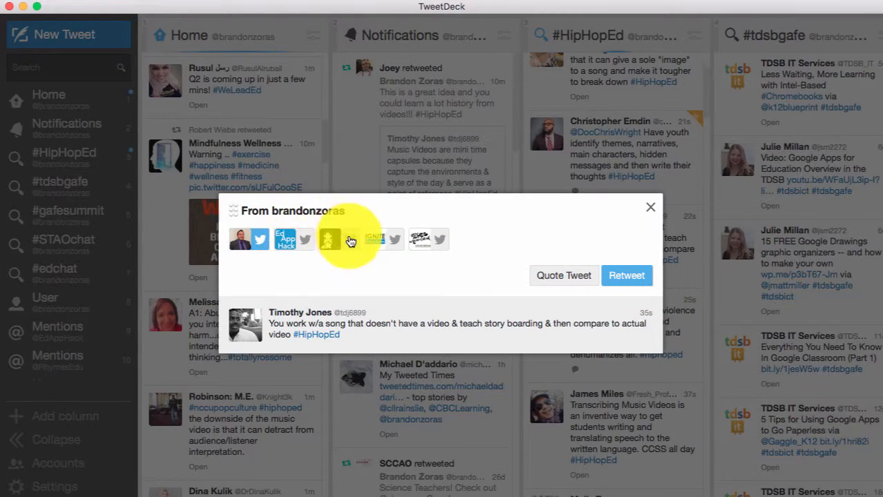
mouse_move(405, 211)
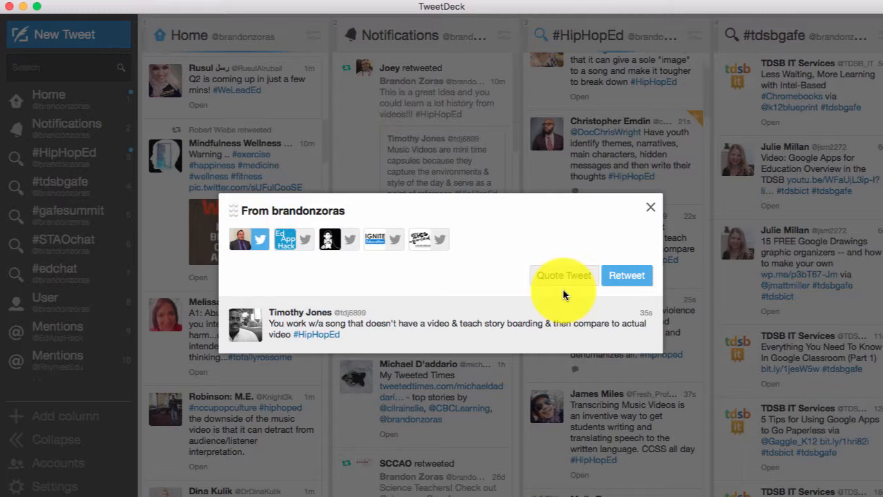
left_click(650, 207)
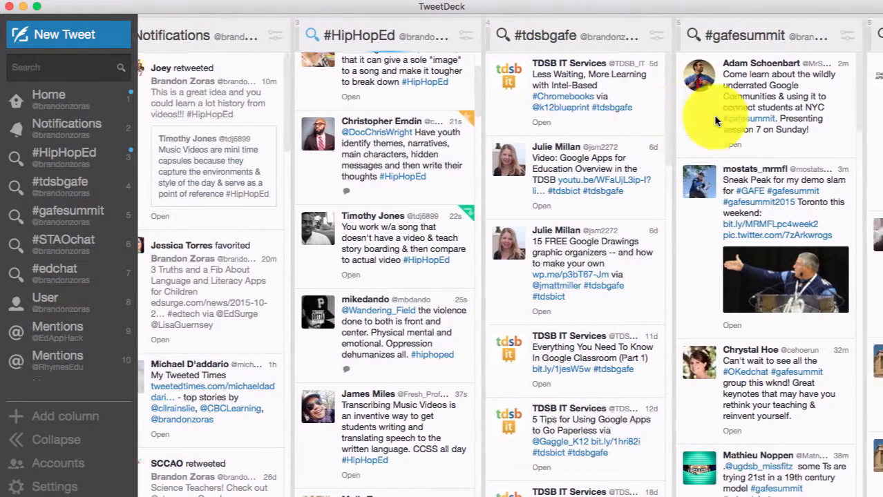
Step: Scroll across the columns and run a search for #WeLeadEd
scroll("right", 3)
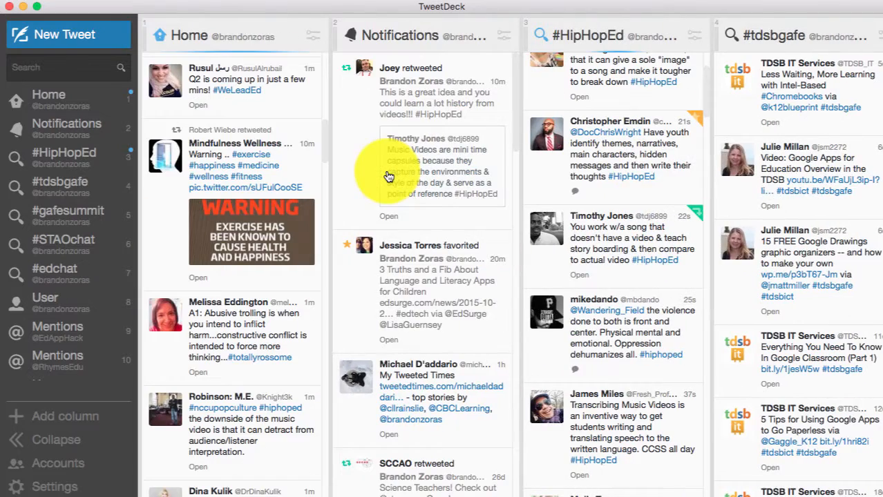
mouse_move(223, 106)
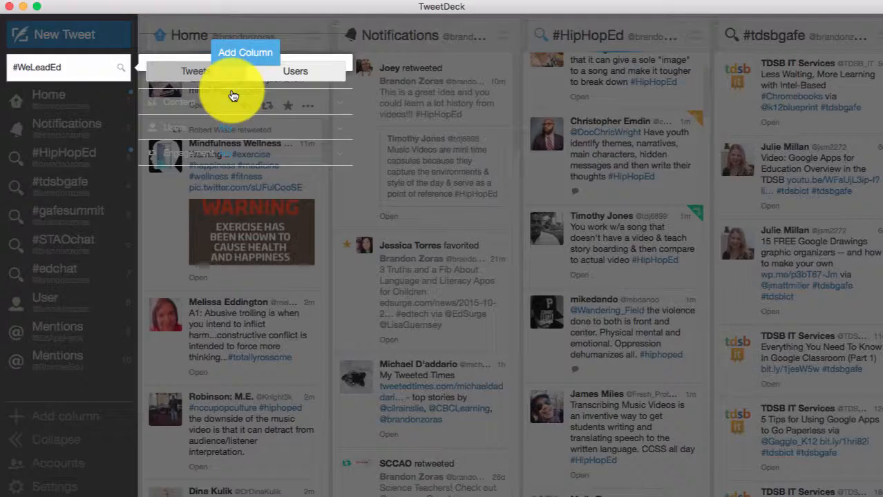
Step: Show the #WeLeadEd tweet results and scroll through the empathy tweets
left_click(195, 71)
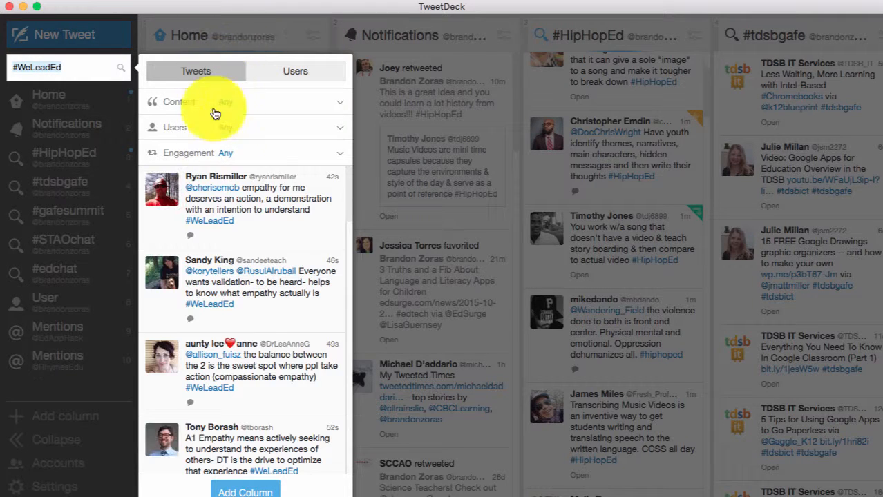
mouse_move(244, 238)
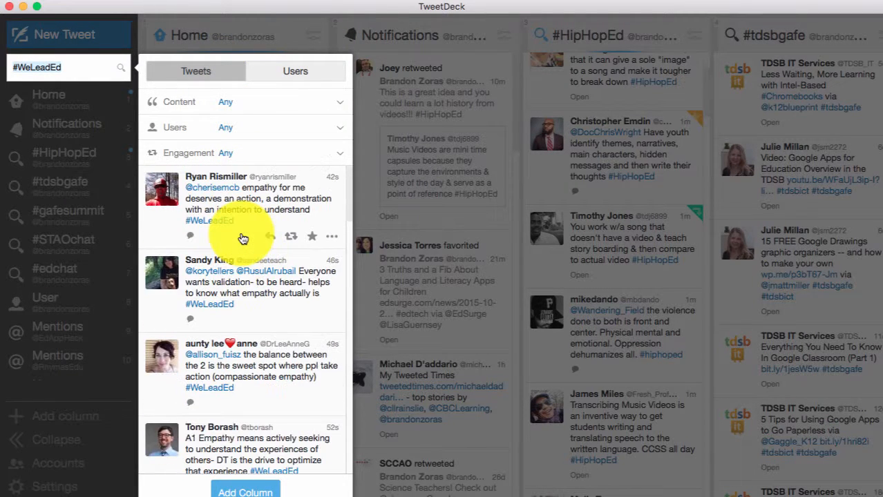
mouse_move(235, 320)
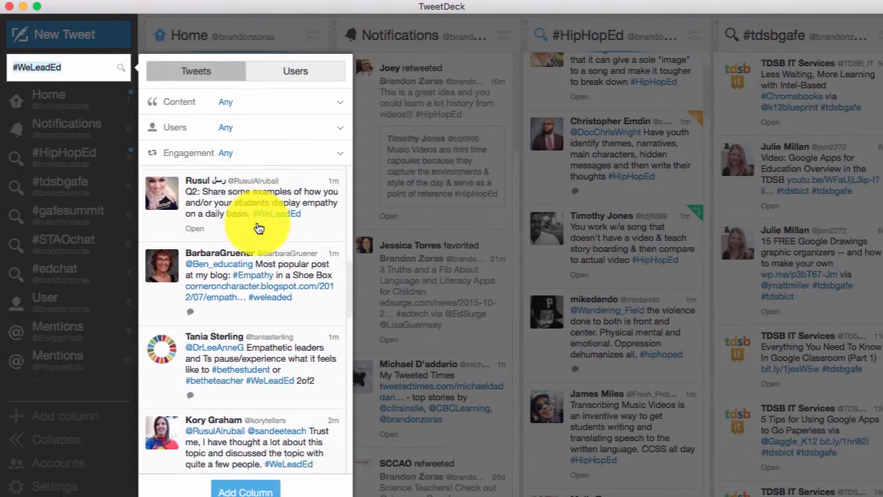
scroll("down", 3)
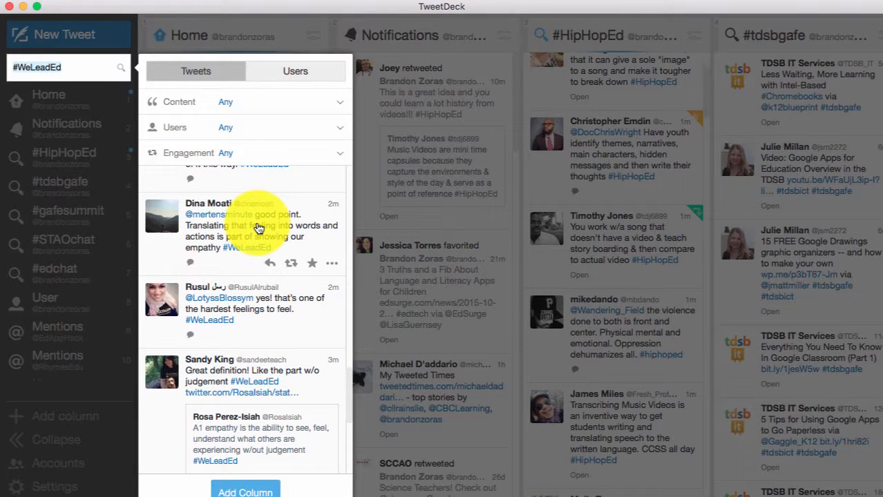
mouse_move(277, 33)
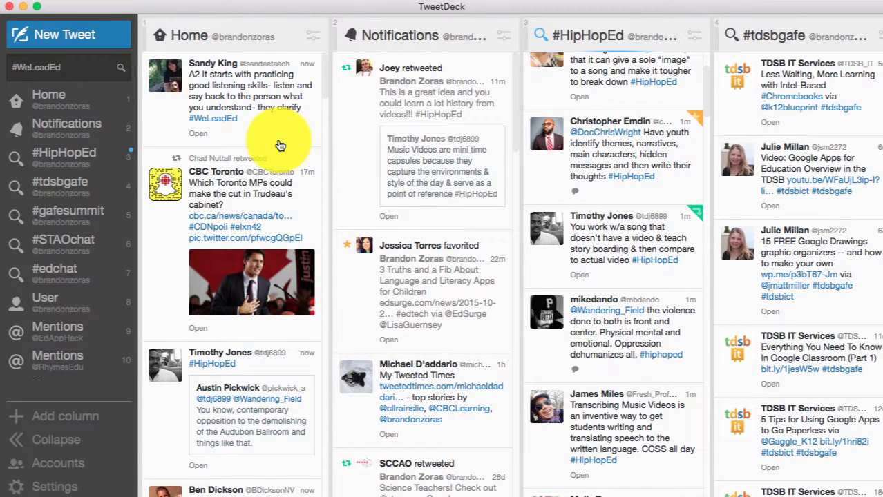
mouse_move(453, 205)
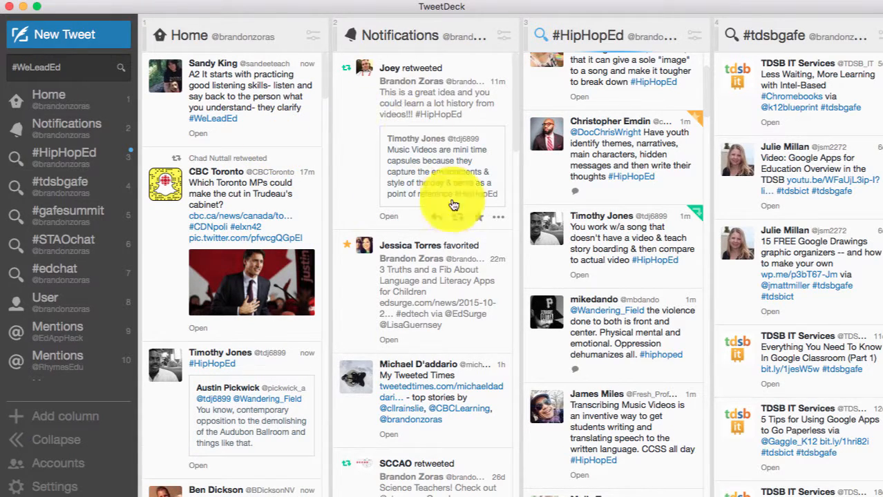
mouse_move(420, 263)
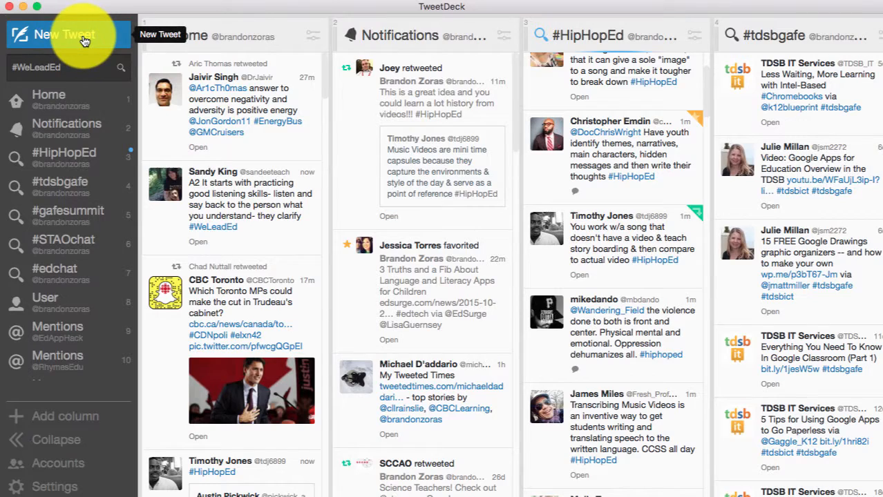
Step: Start a blank new tweet sent from the first account
left_click(65, 35)
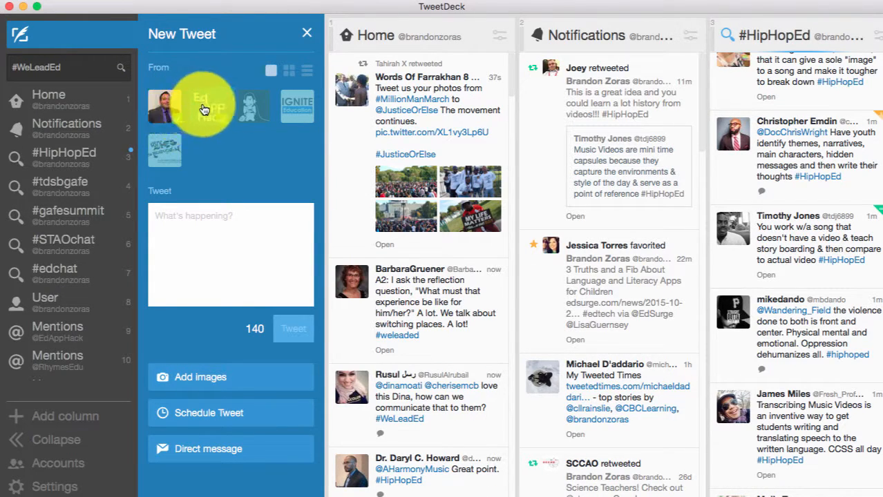
left_click(164, 105)
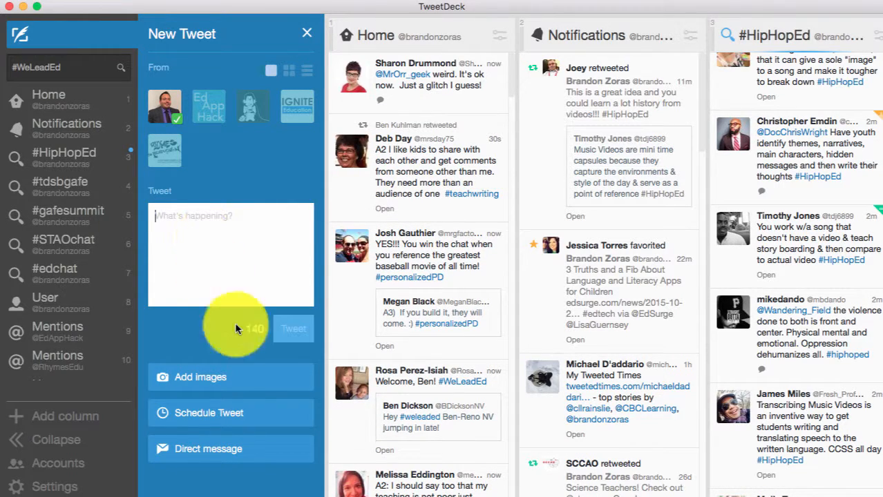
mouse_move(224, 377)
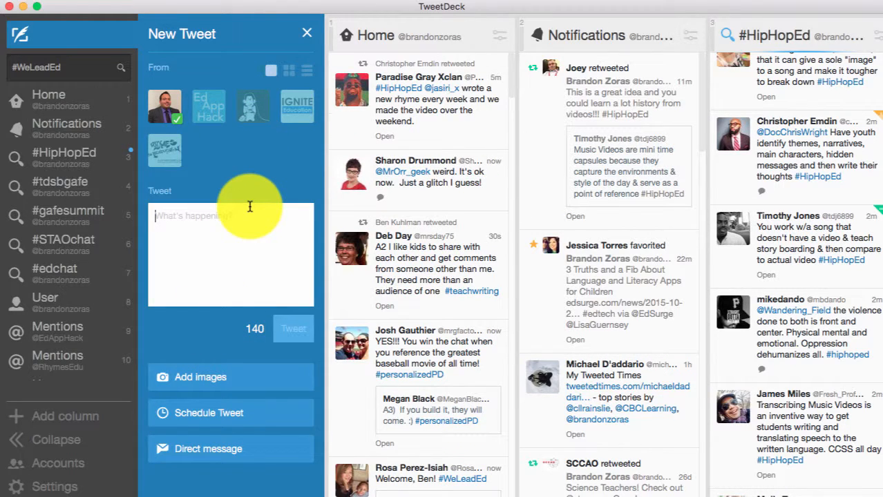
mouse_move(221, 412)
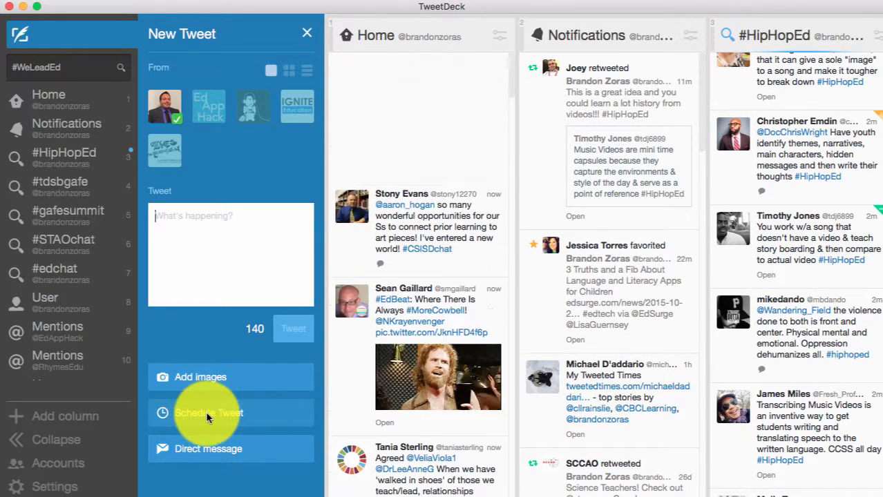
Step: Schedule the empty new tweet for 9:19pm on 23 October 2015
left_click(208, 413)
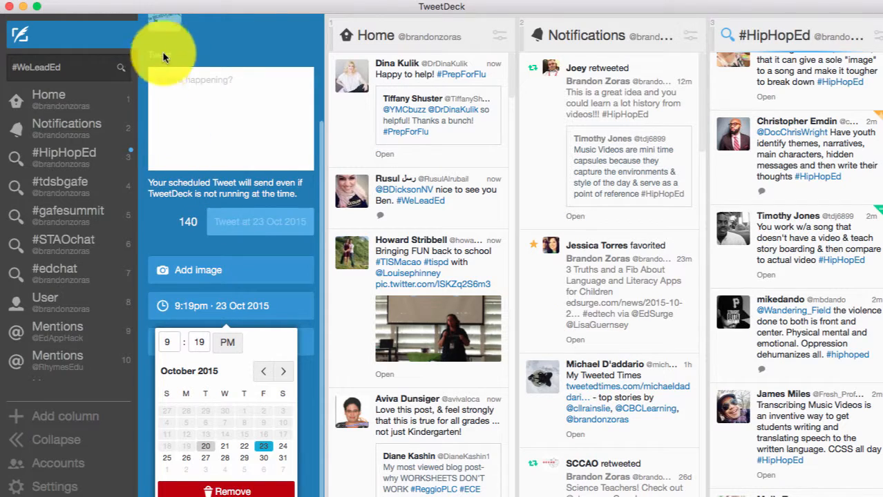
left_click(304, 36)
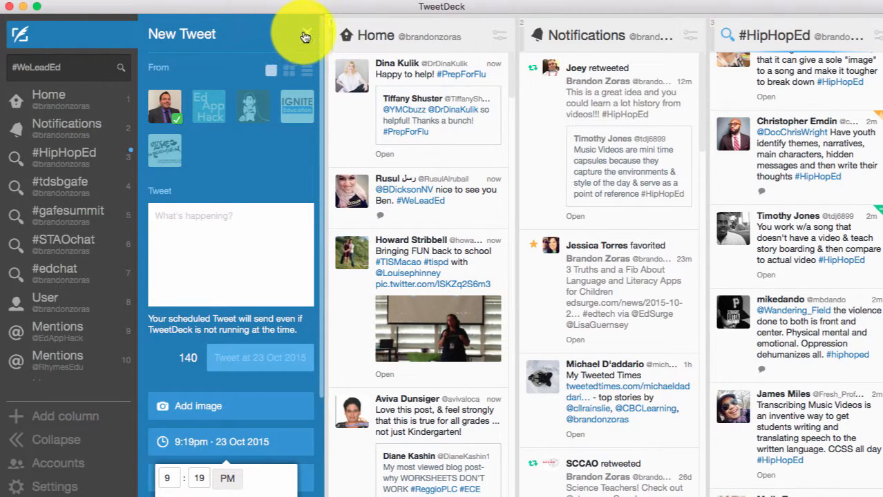
Step: Close the tweet composer and scroll up through the Home and hashtag columns
left_click(306, 36)
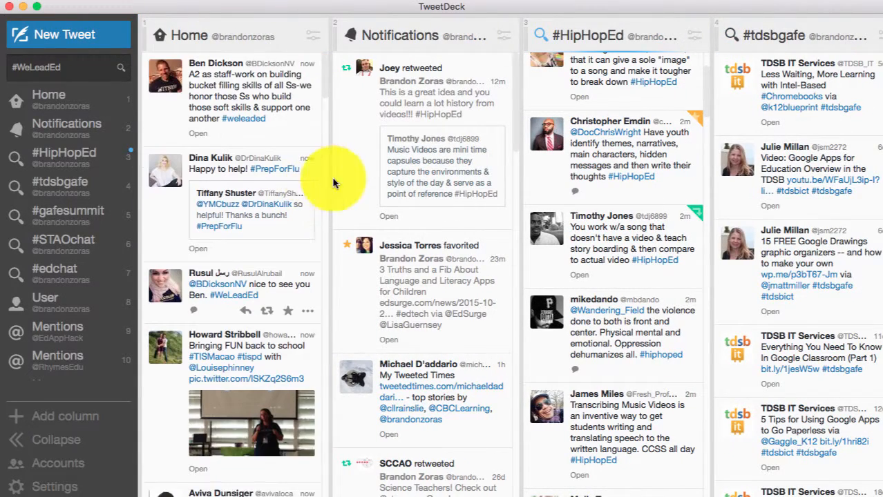
scroll("up", 3)
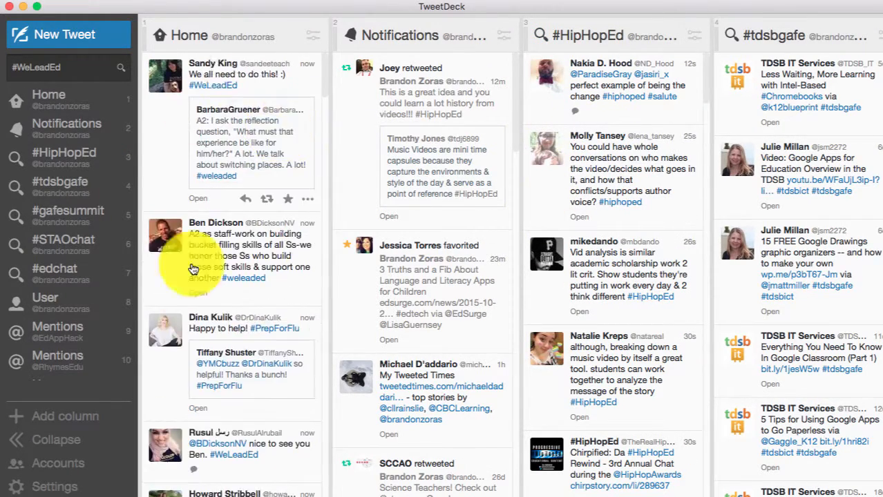
scroll("up", 3)
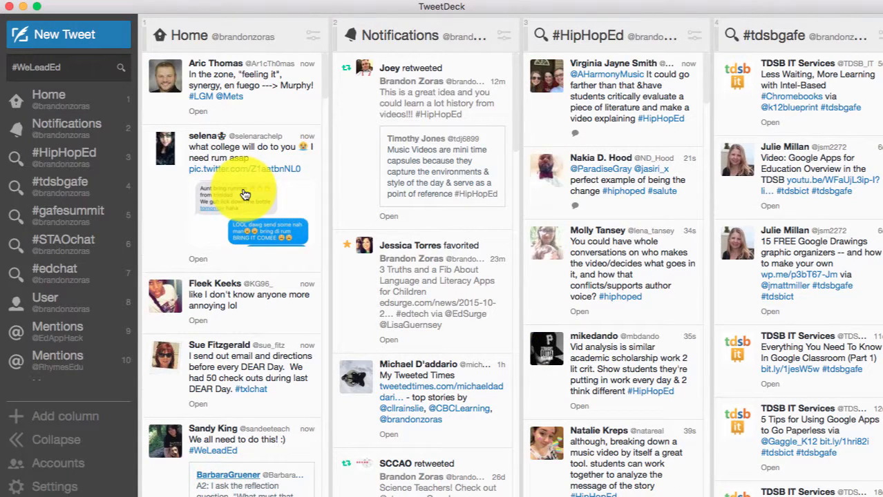
mouse_move(605, 177)
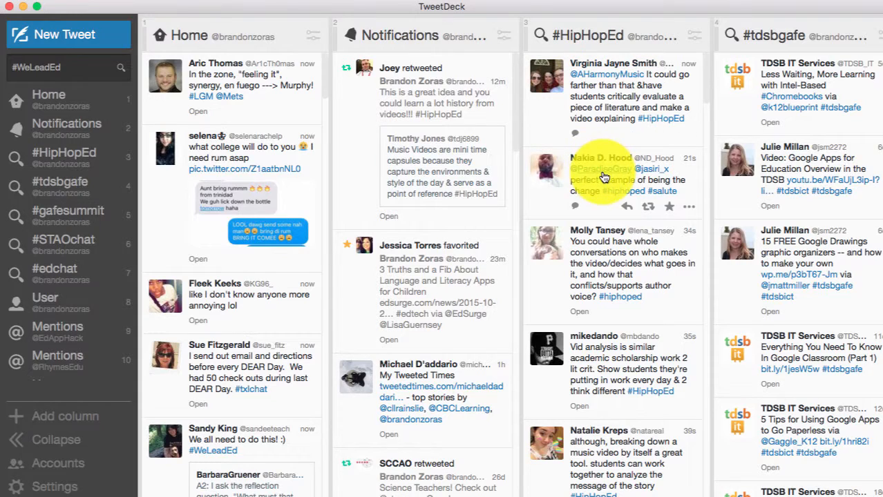
scroll("up", 3)
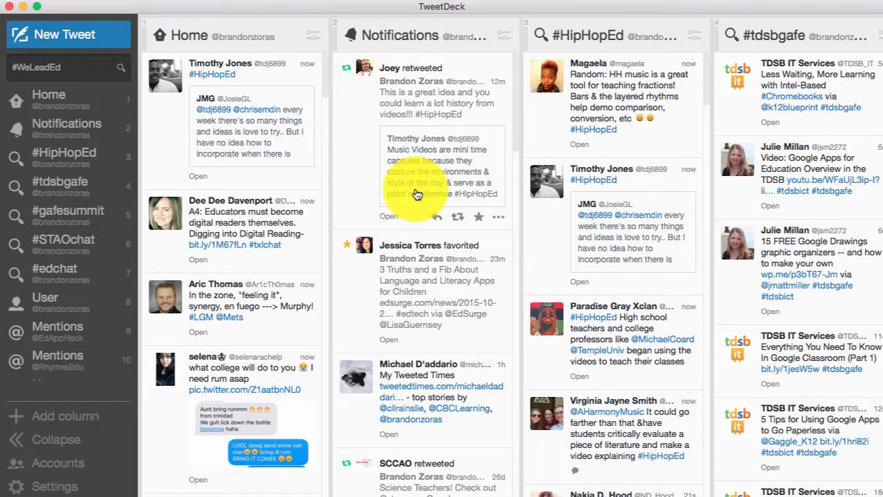
scroll("up", 3)
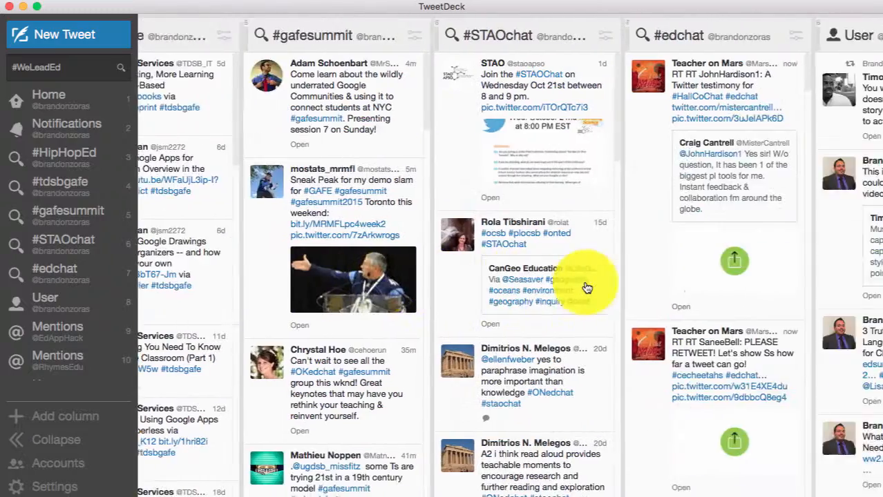
scroll("right", 3)
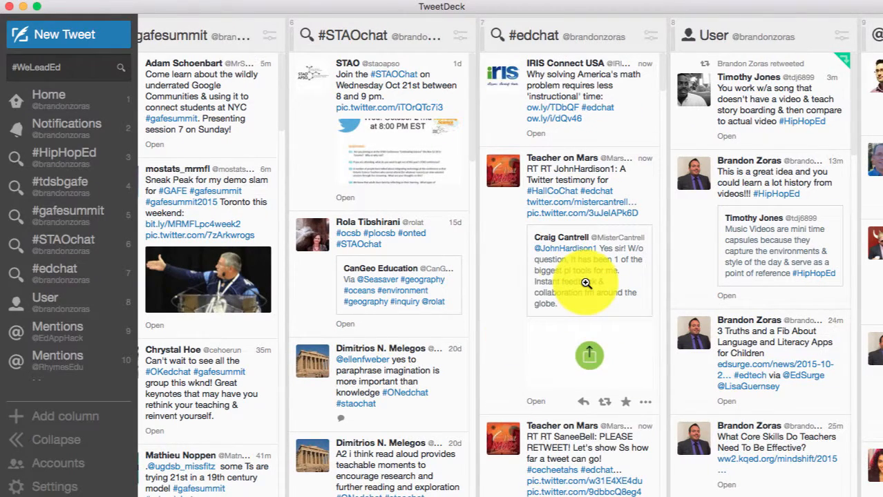
scroll("left", 3)
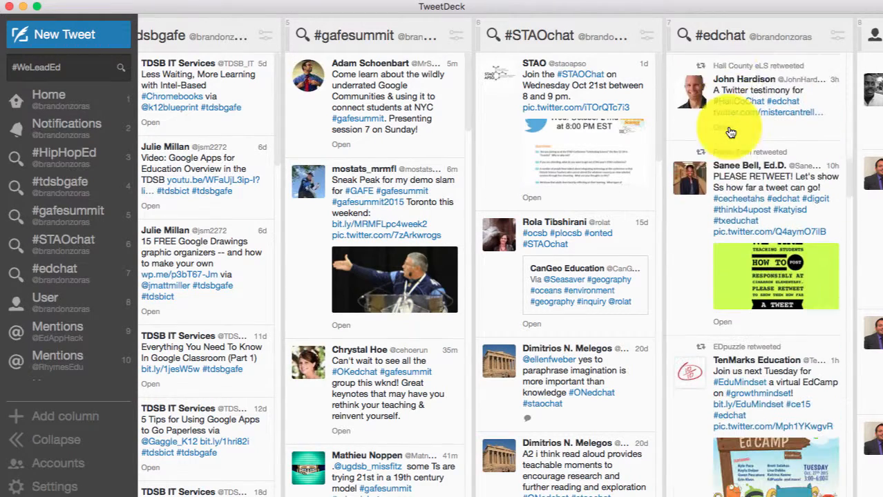
scroll("down", 3)
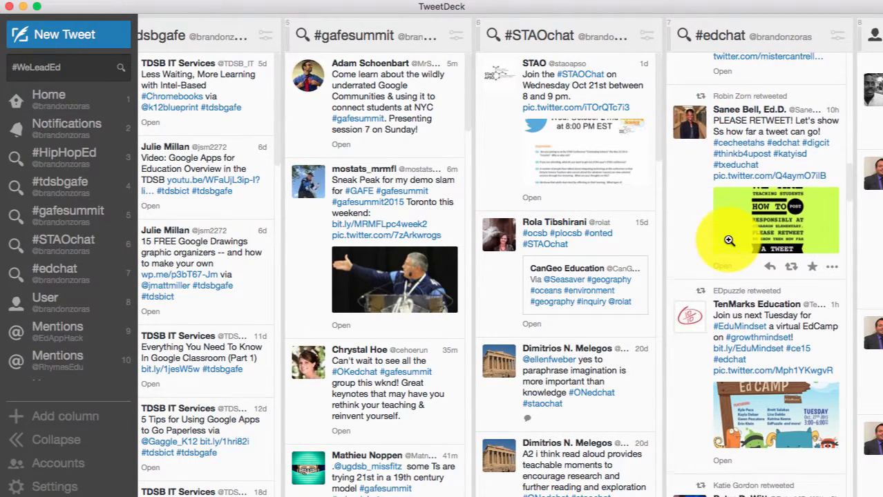
scroll("down", 3)
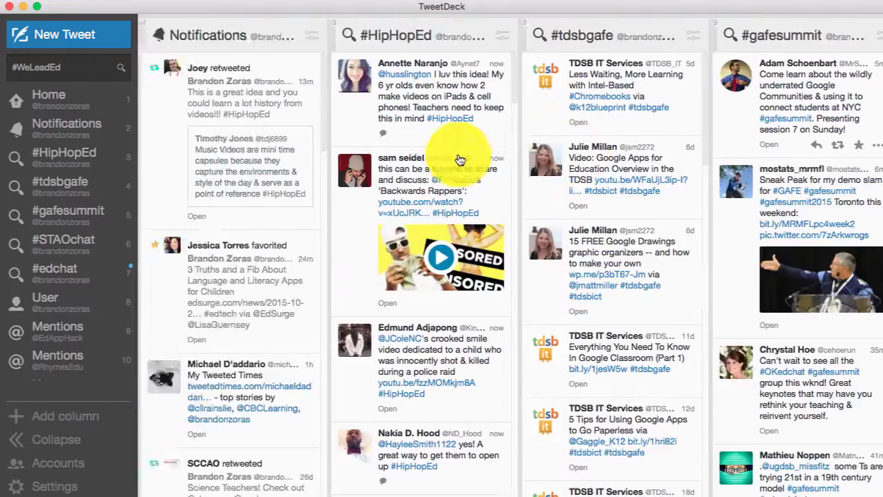
Step: Rerun the #ONedchat search from the recent searches list
left_click(65, 67)
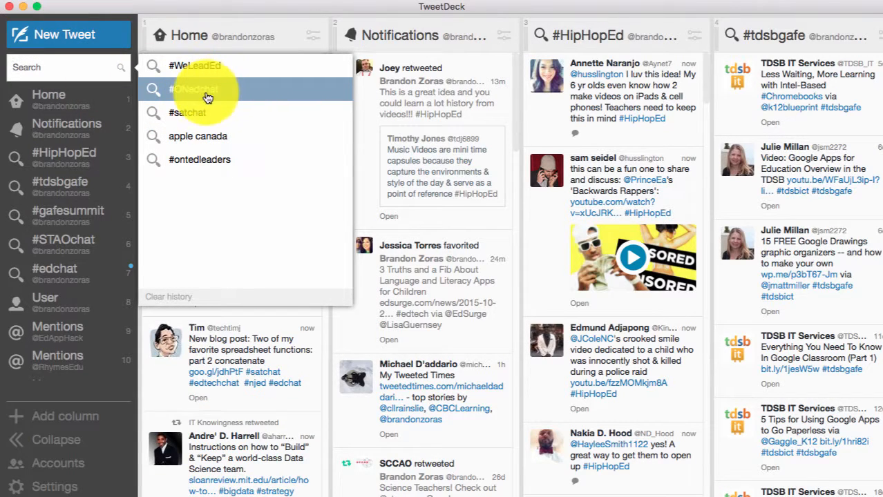
left_click(206, 90)
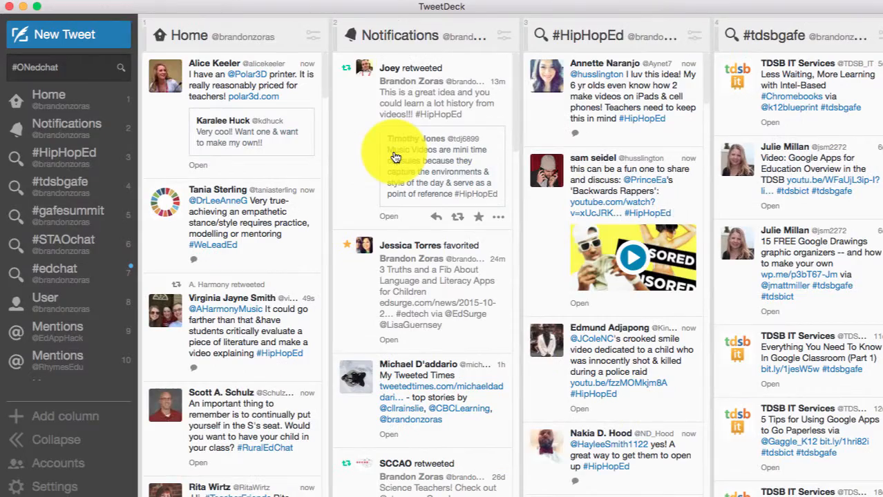
scroll("up", 3)
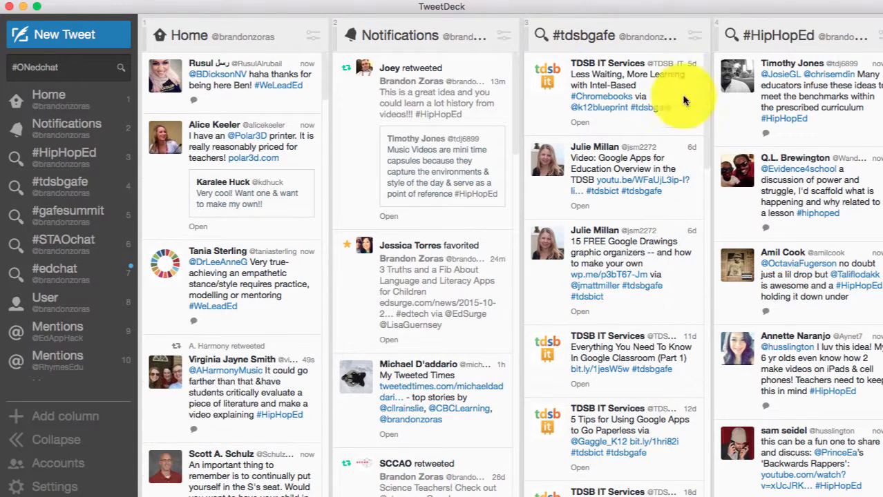
mouse_move(751, 121)
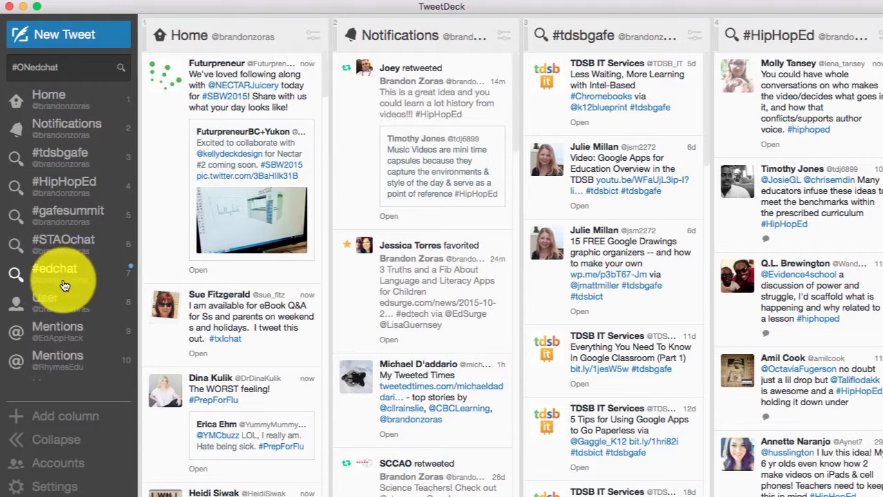
mouse_move(320, 212)
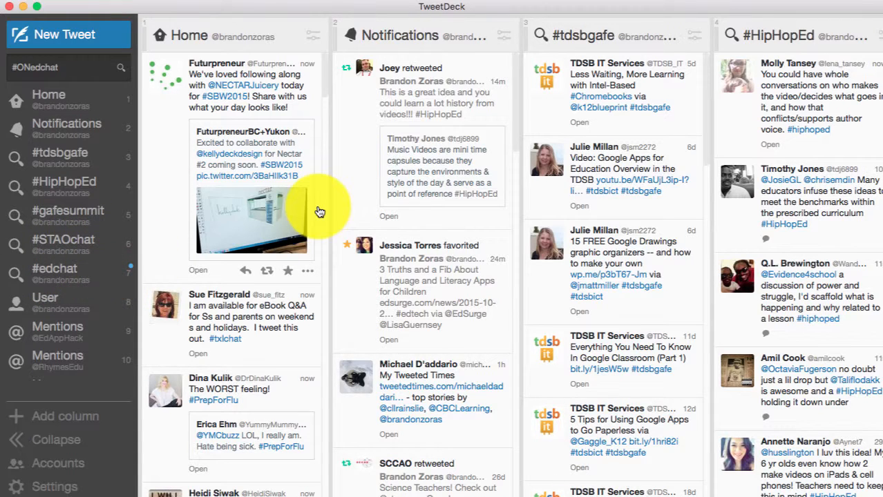
mouse_move(61, 463)
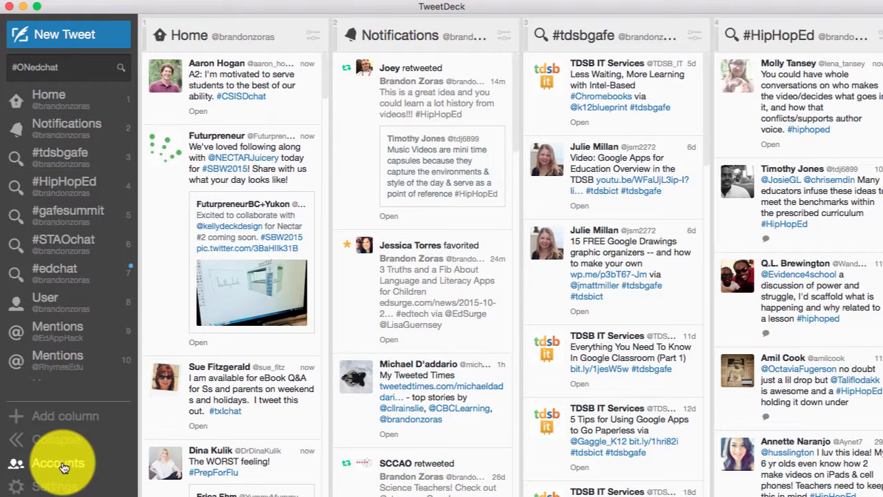
Step: Reorder the columns so #tdsbgafe sits before #HipHopEd
scroll("up", 3)
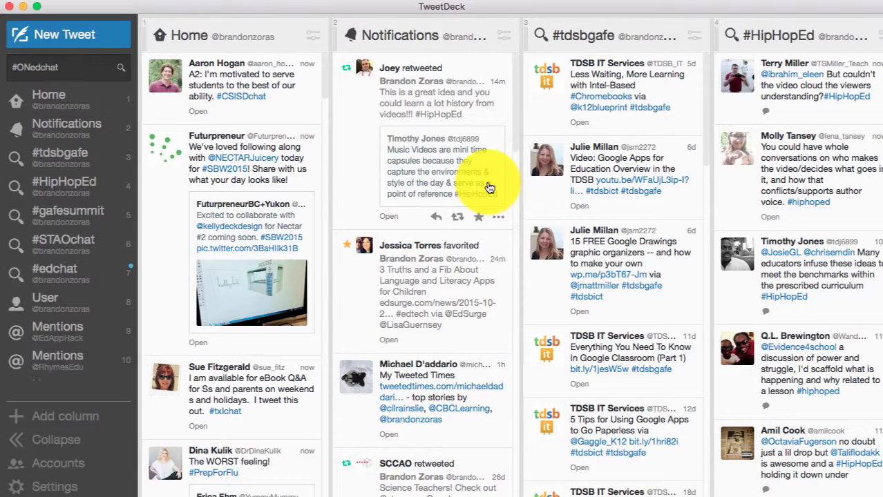
mouse_move(186, 492)
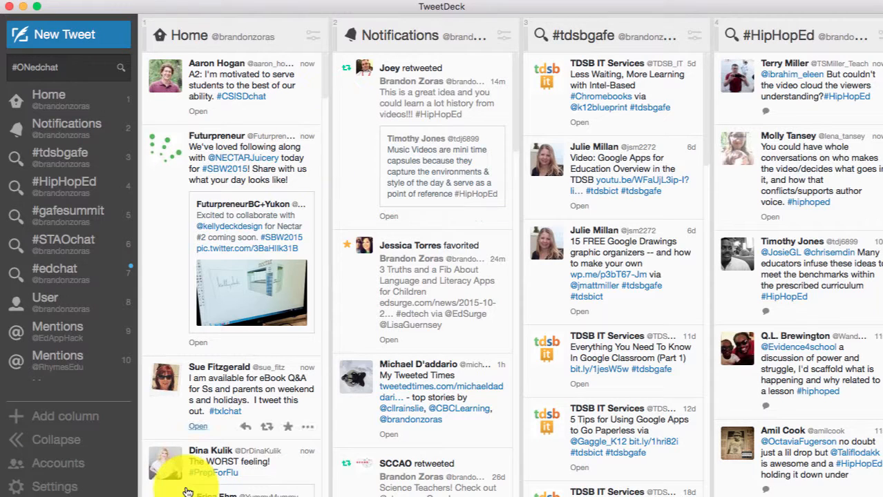
Step: Expand the first account in the Twitter accounts panel, review its details, then close it
left_click(58, 463)
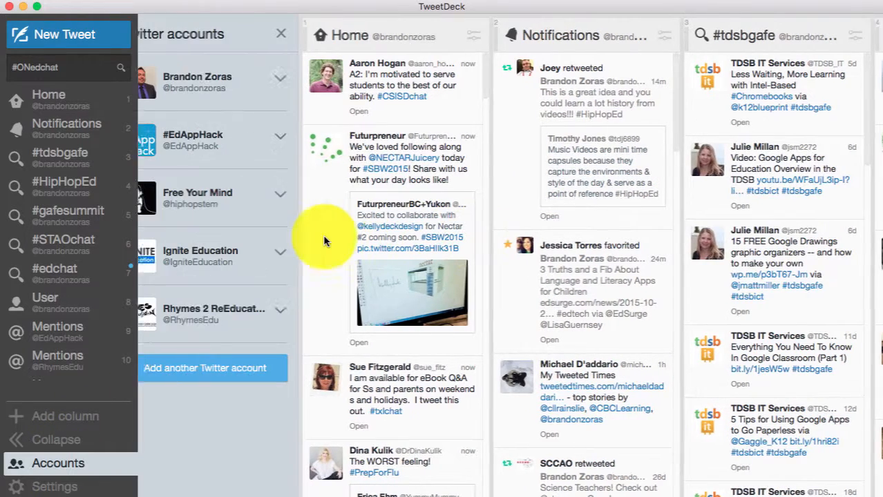
left_click(280, 81)
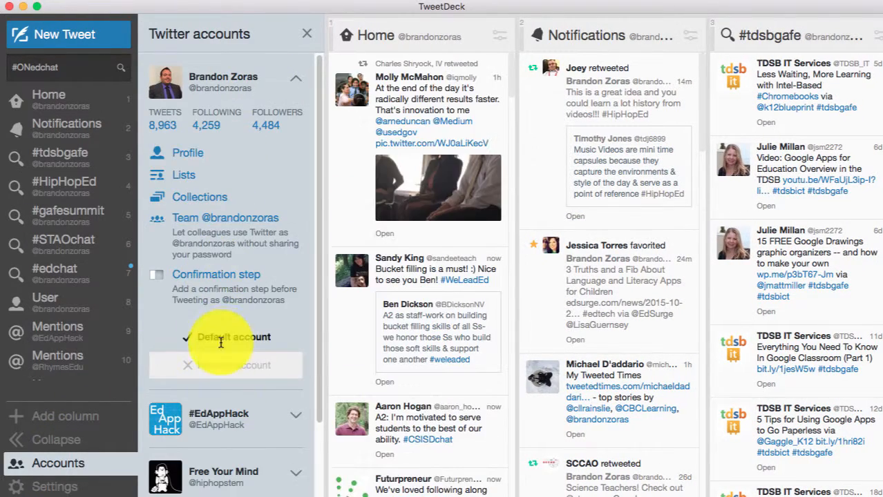
scroll("down", 3)
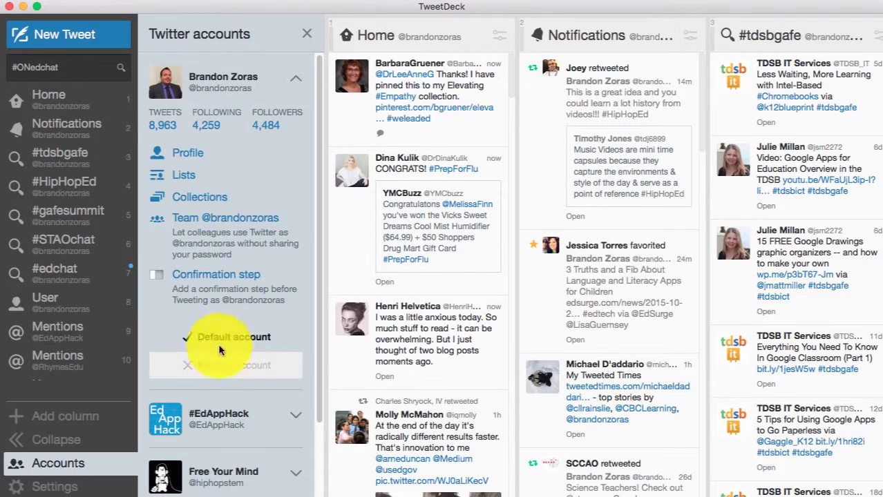
scroll("down", 3)
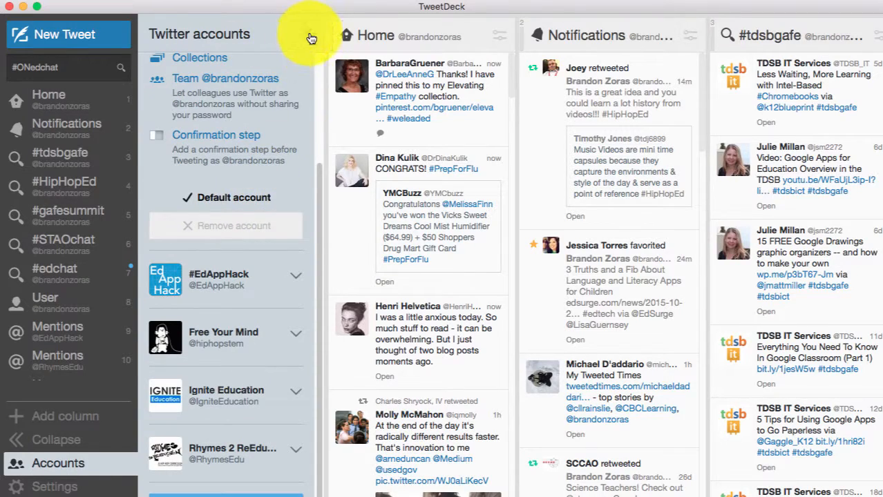
left_click(309, 36)
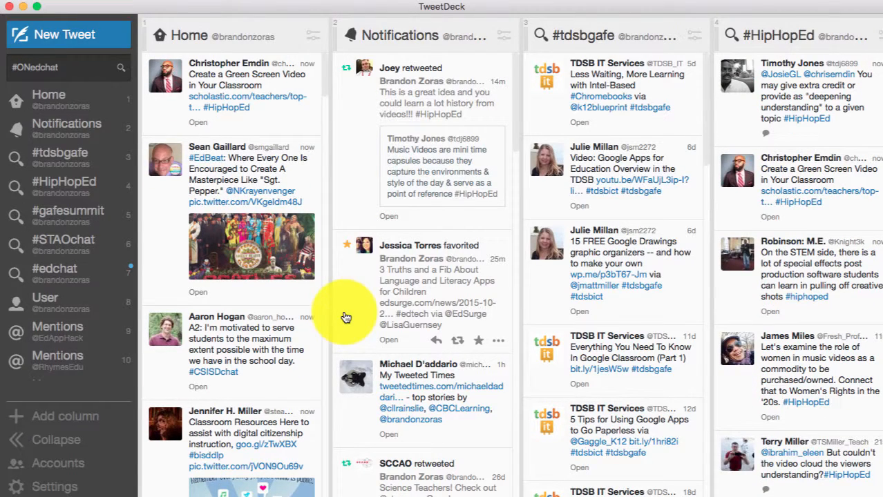
Step: Scroll up the Home column to see the newest tweets, including a retweeted #HipHopEd video
scroll("up", 3)
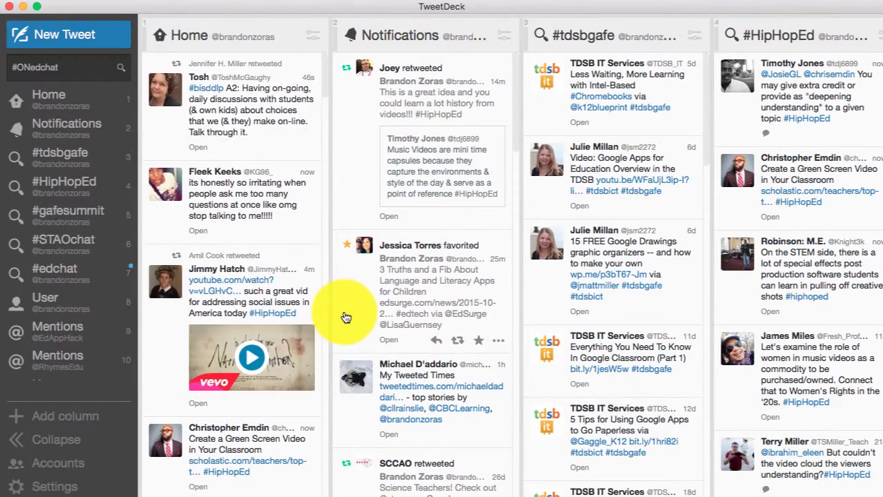